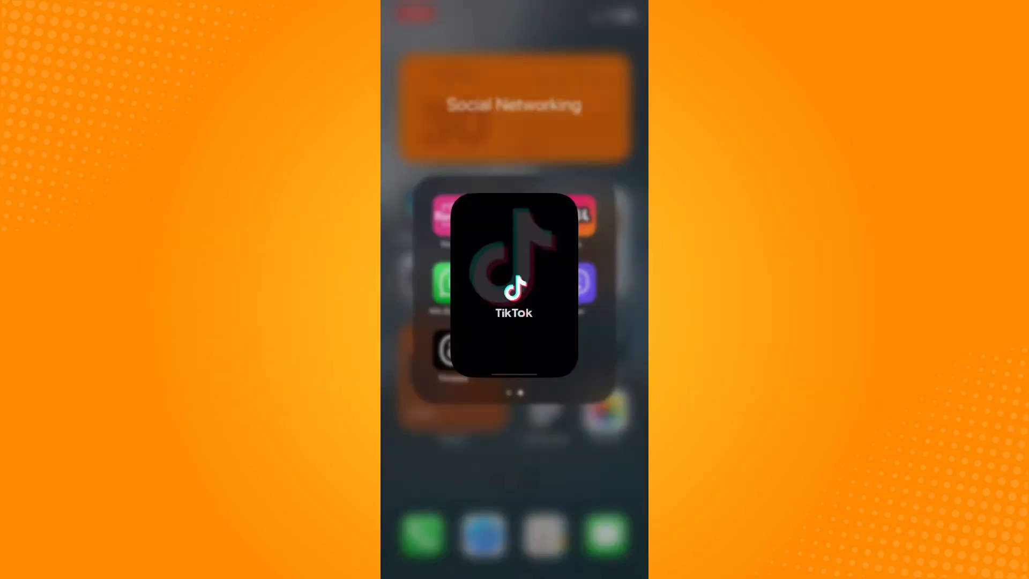
Step: Launch TikTok from the home screen to reach the For You feed
{"action": "left_click", "coordinate": [514, 263]}
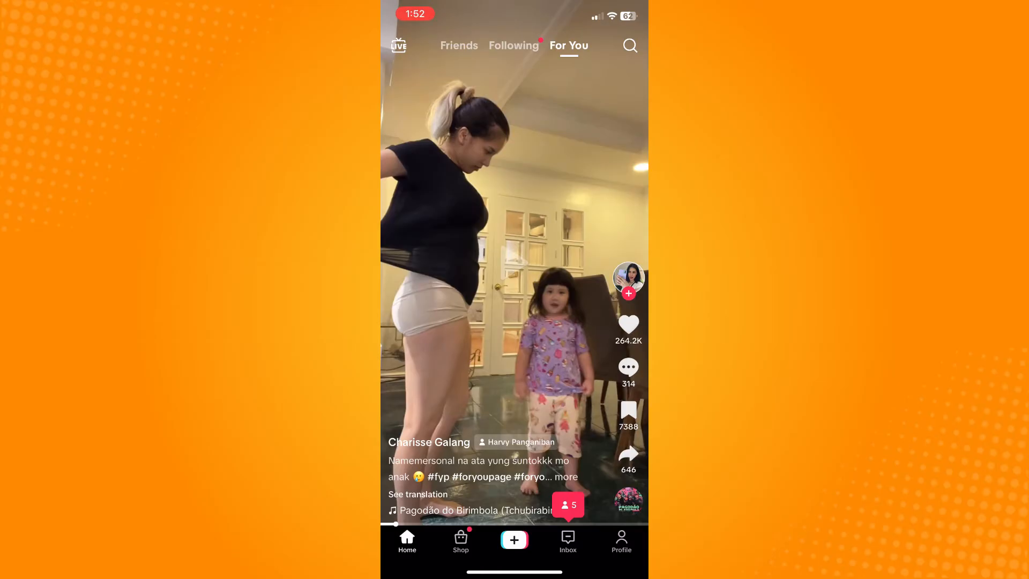
Step: Go to Profile and play the first posted video, the one with 247 views
{"action": "left_click", "coordinate": [620, 541]}
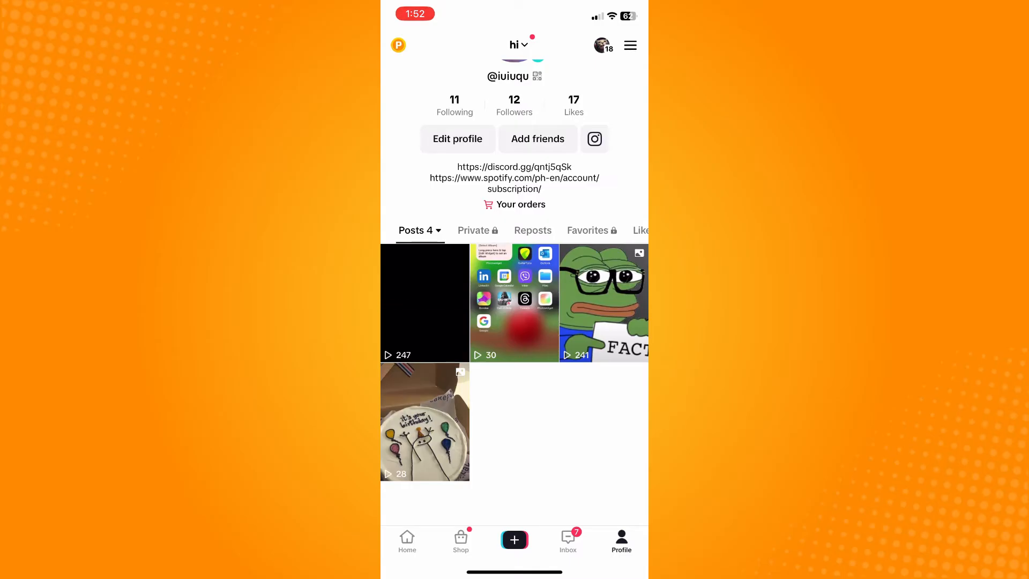
{"action": "left_click", "coordinate": [424, 302]}
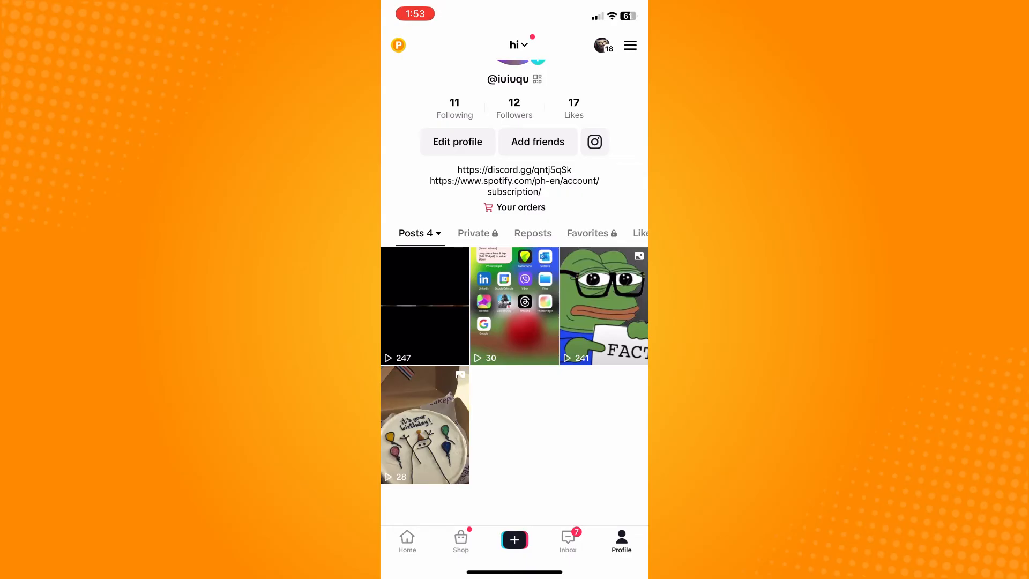
{"action": "left_click", "coordinate": [424, 306]}
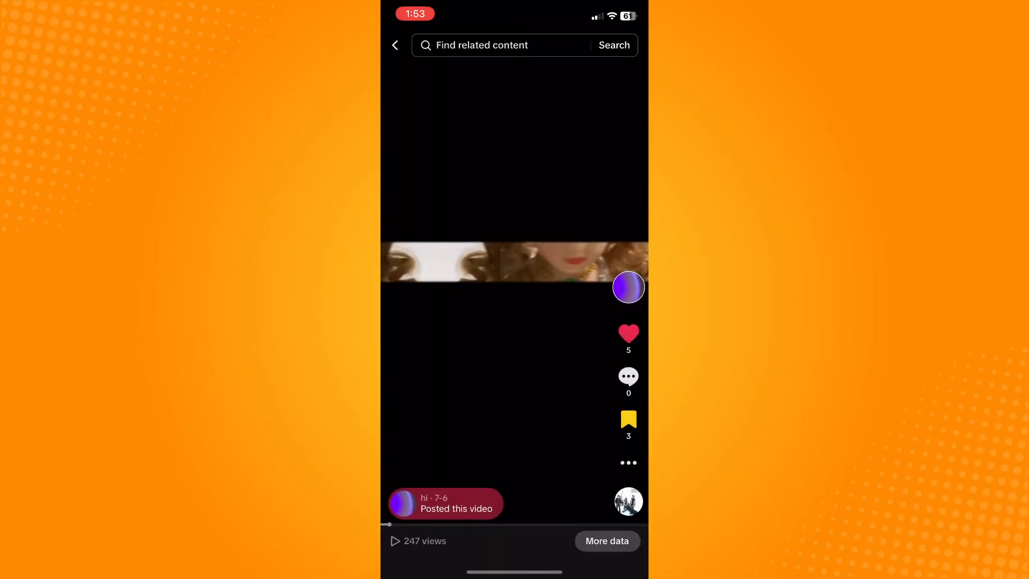